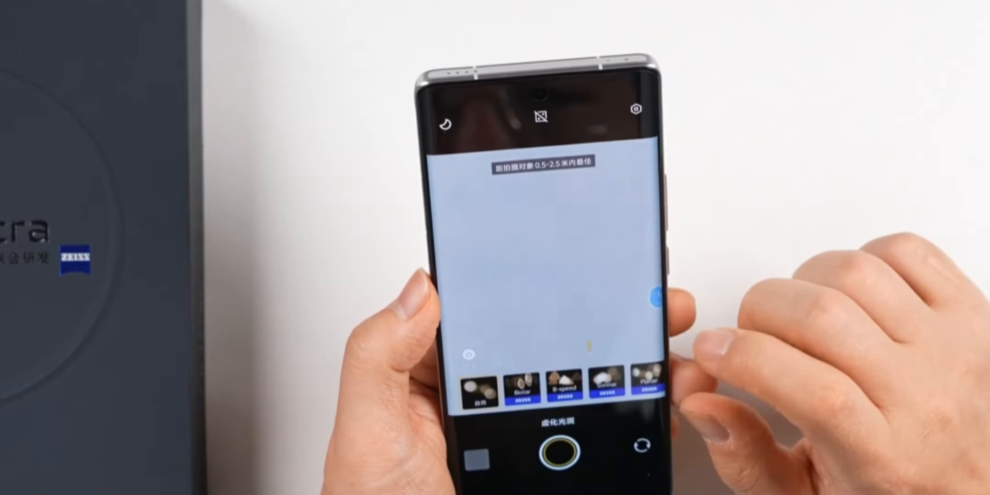
{"action": "scroll", "scroll_direction": "left", "scroll_amount": 3}
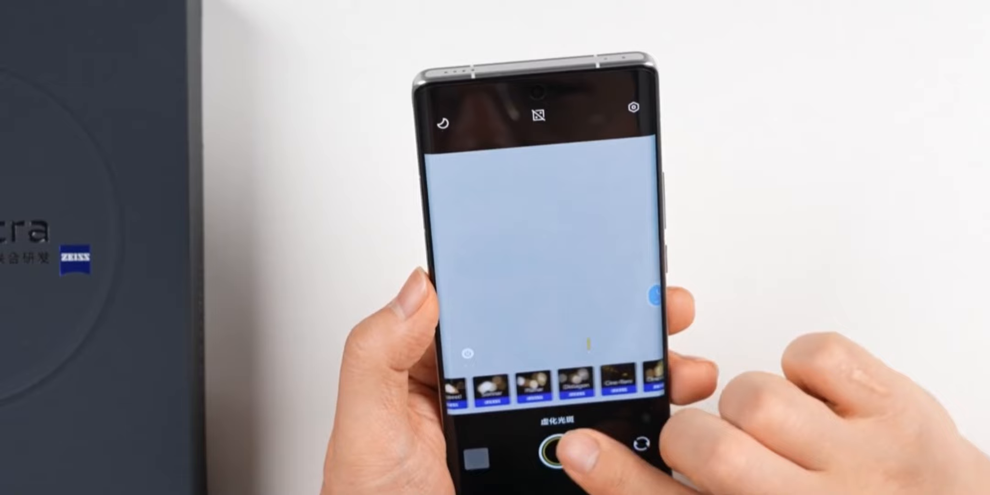